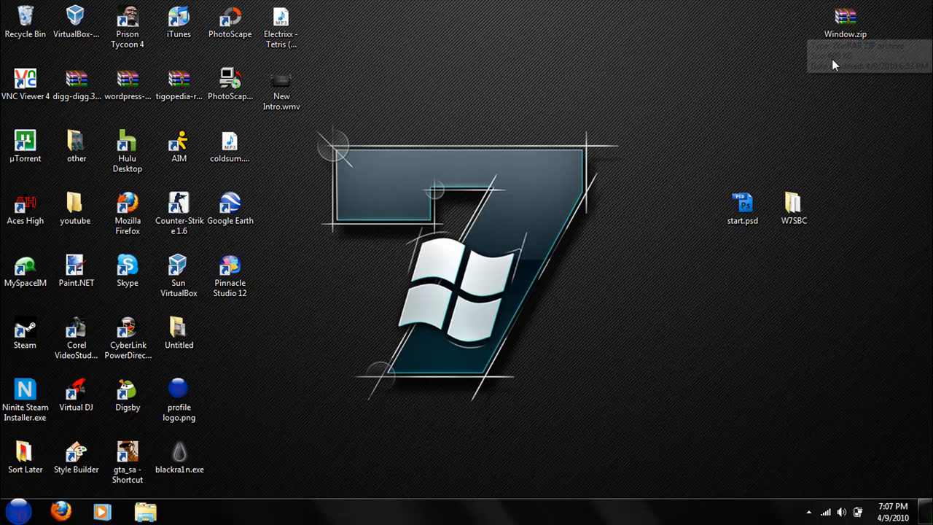
mouse_move(828, 122)
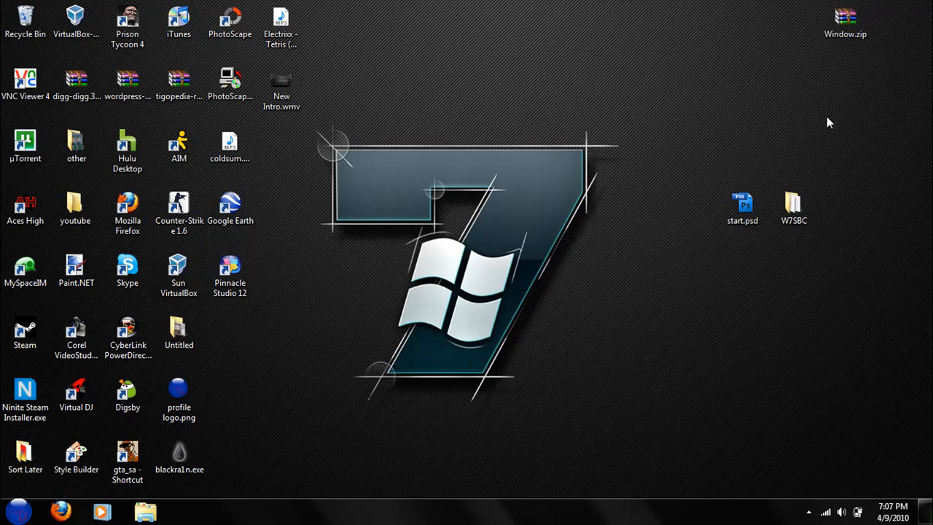
Open start.psd, dismiss the program error, and keep 'Leave as is' for the missing profile
left_click(794, 204)
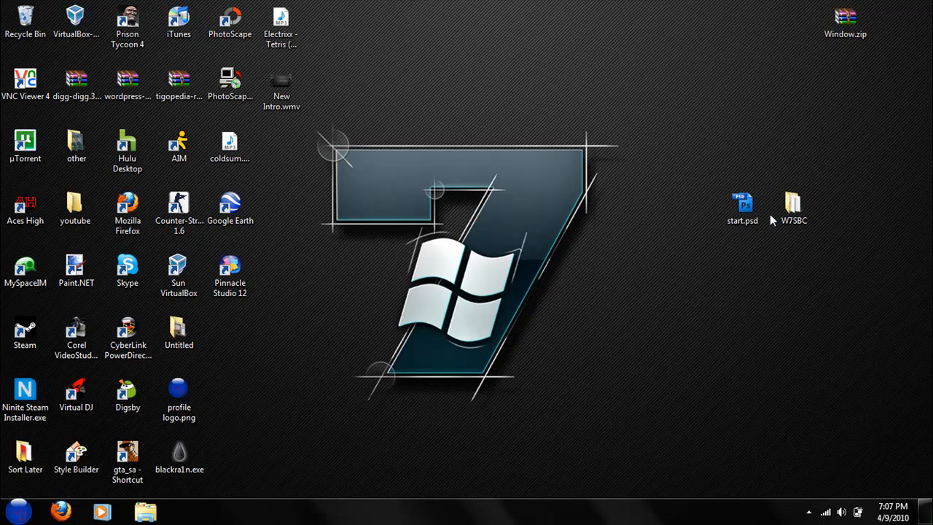
left_click(845, 22)
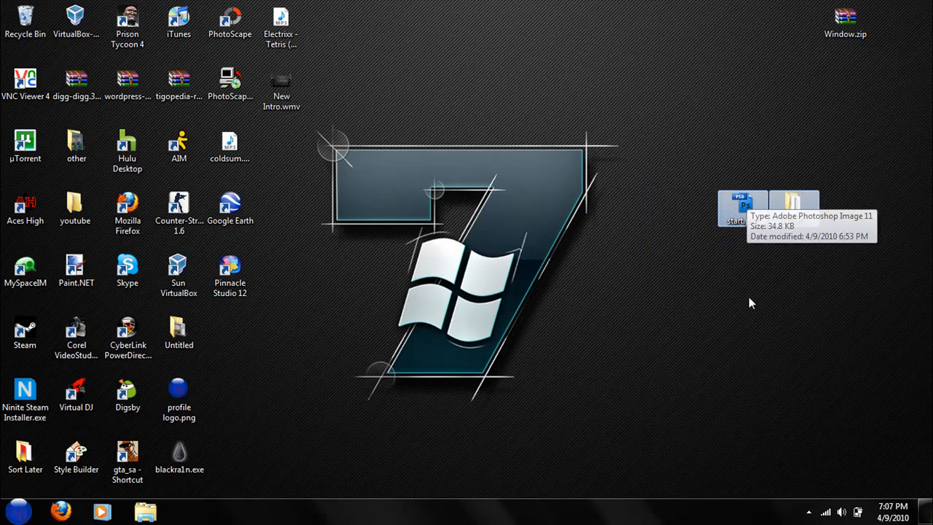
mouse_move(793, 207)
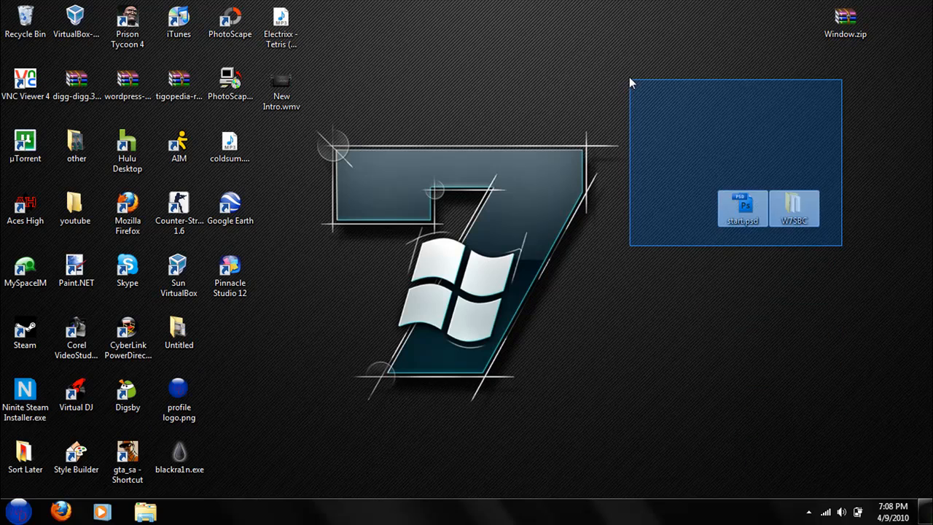
left_click(742, 208)
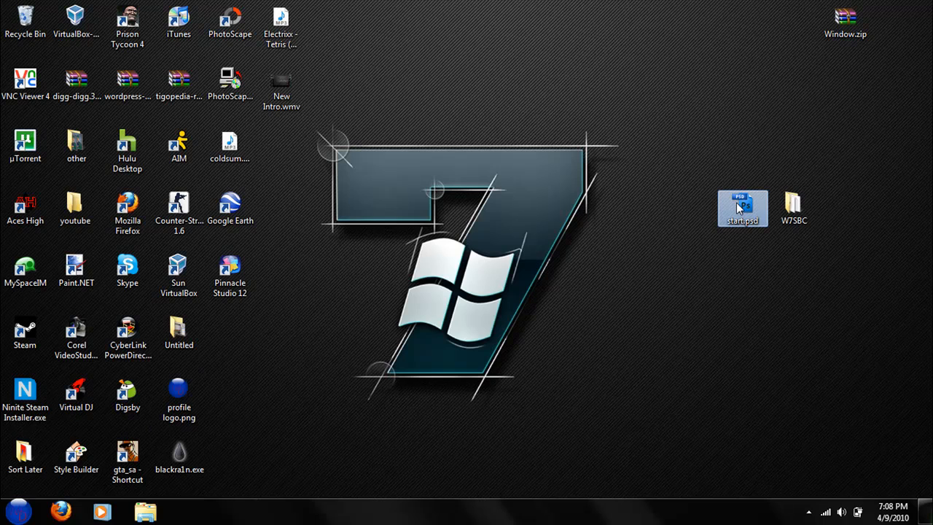
mouse_move(742, 208)
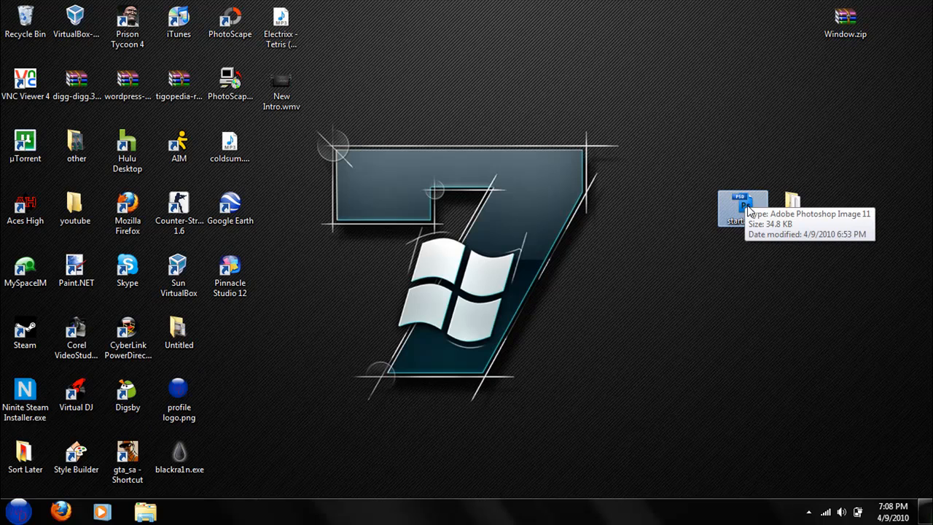
double_click(742, 207)
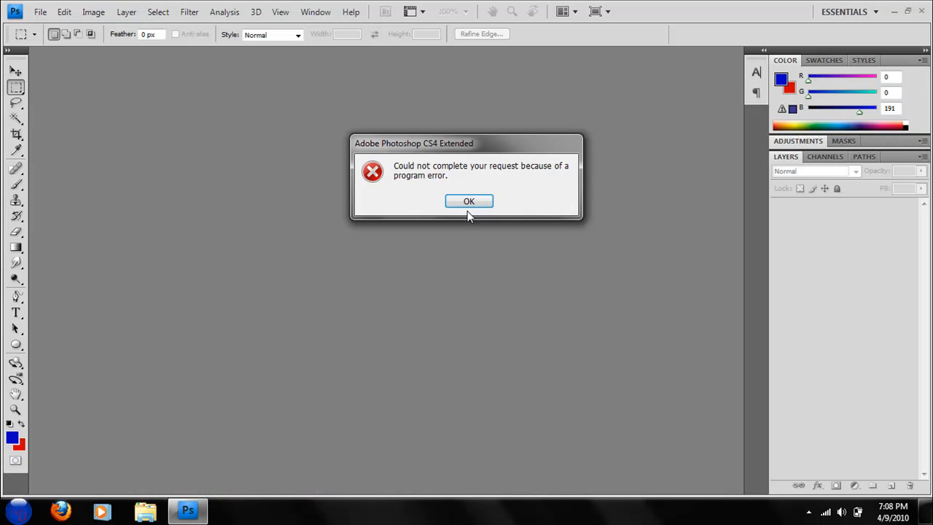
left_click(469, 202)
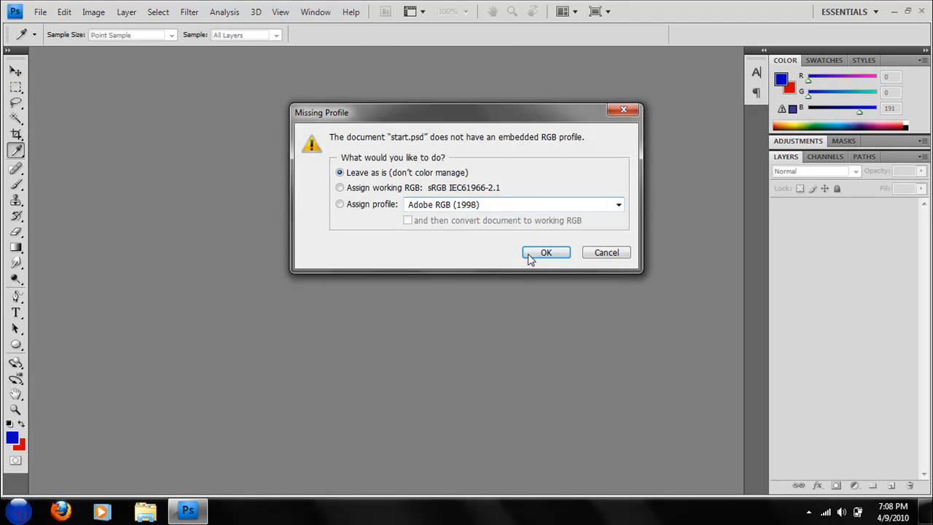
left_click(545, 253)
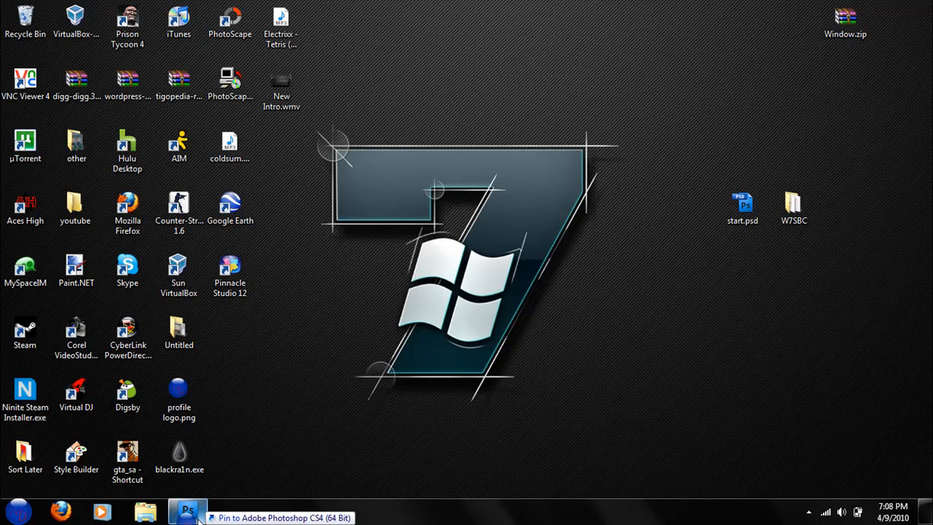
Restore Photoshop and scale the pasted MD orb to fit the top circle
left_click(187, 512)
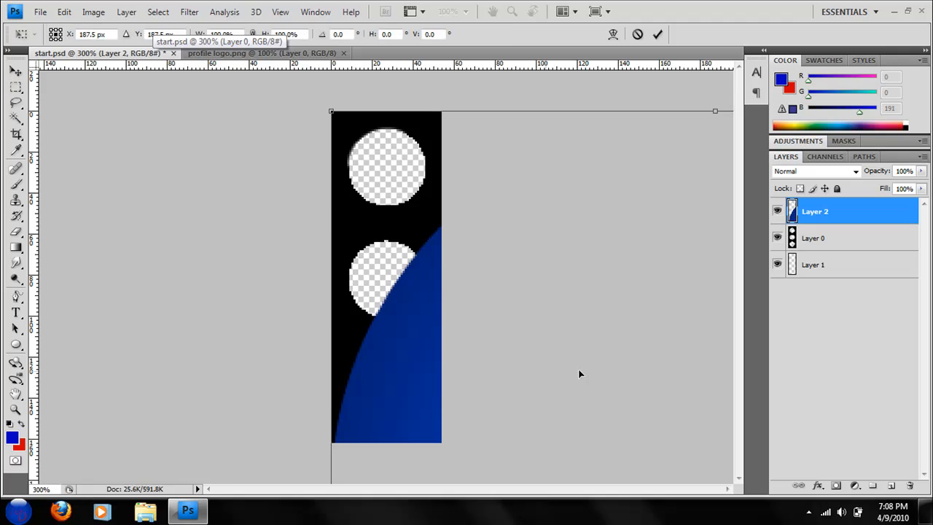
mouse_move(699, 285)
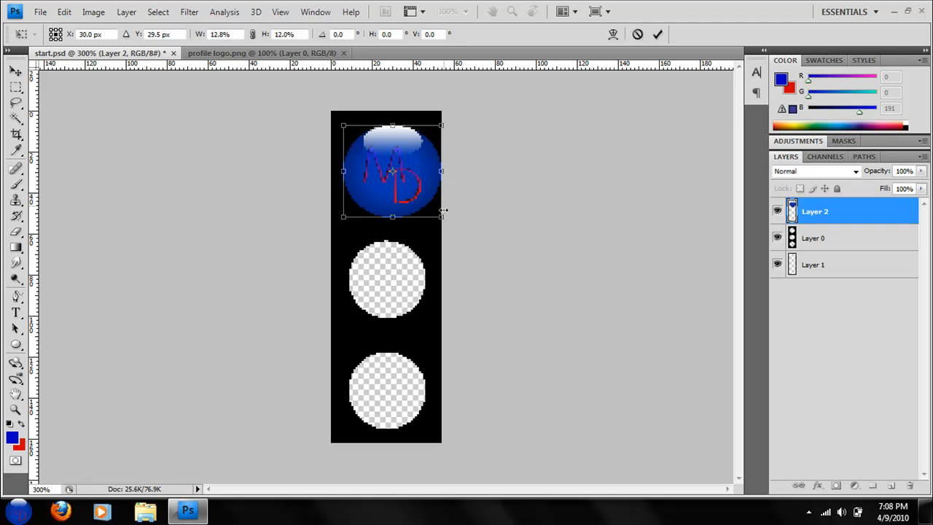
left_click_drag(441, 215, 428, 207)
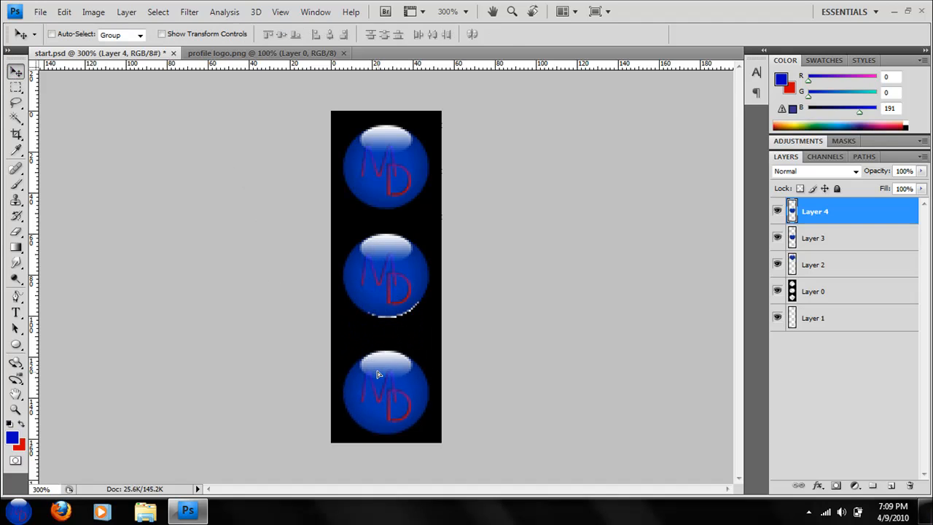
Give the middle orb's layer a red Outer Glow with increased Spread and Size
left_click(814, 238)
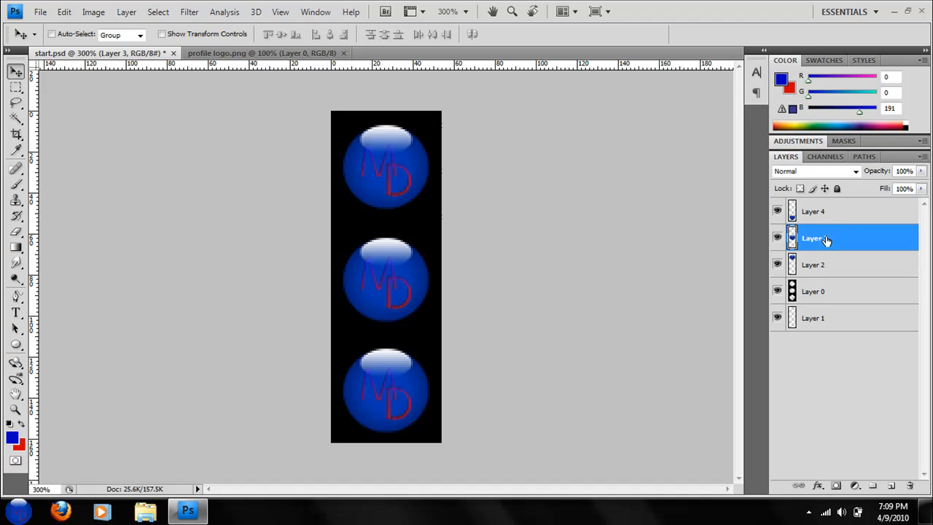
mouse_move(860, 237)
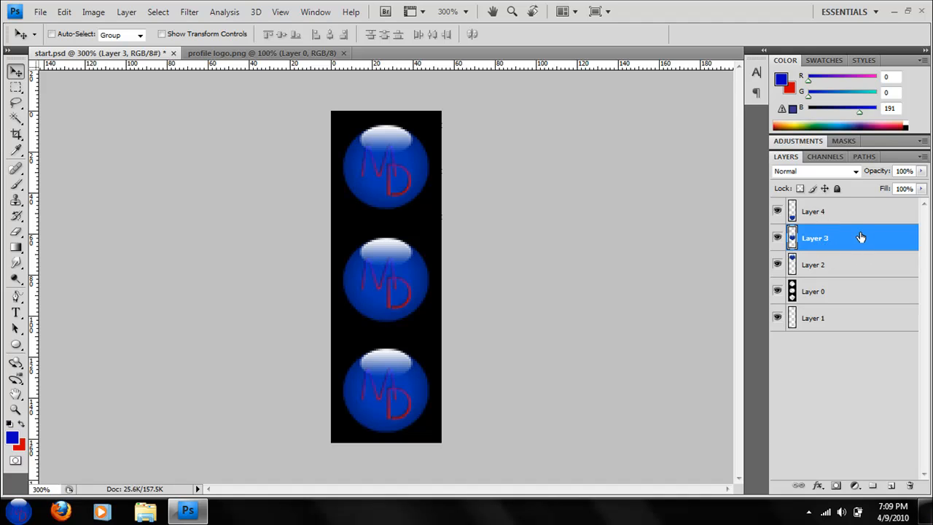
double_click(815, 237)
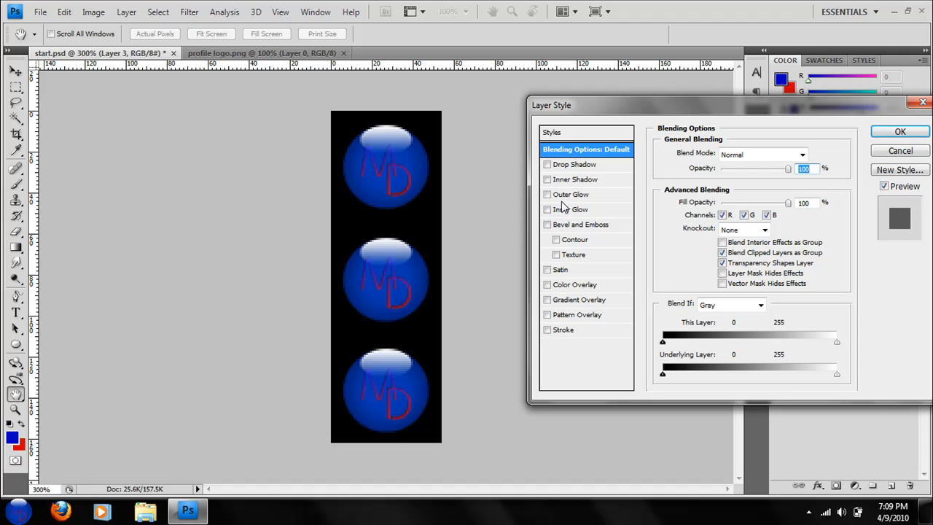
left_click(548, 194)
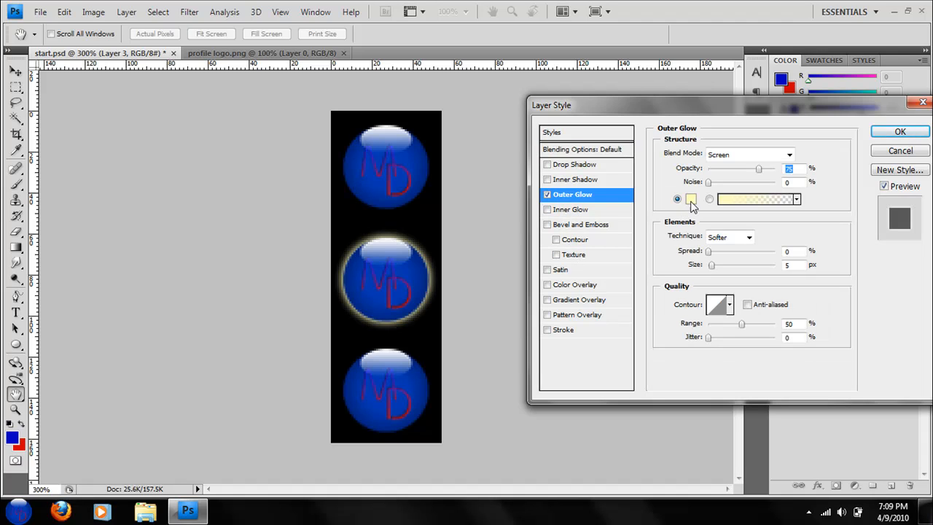
left_click(691, 199)
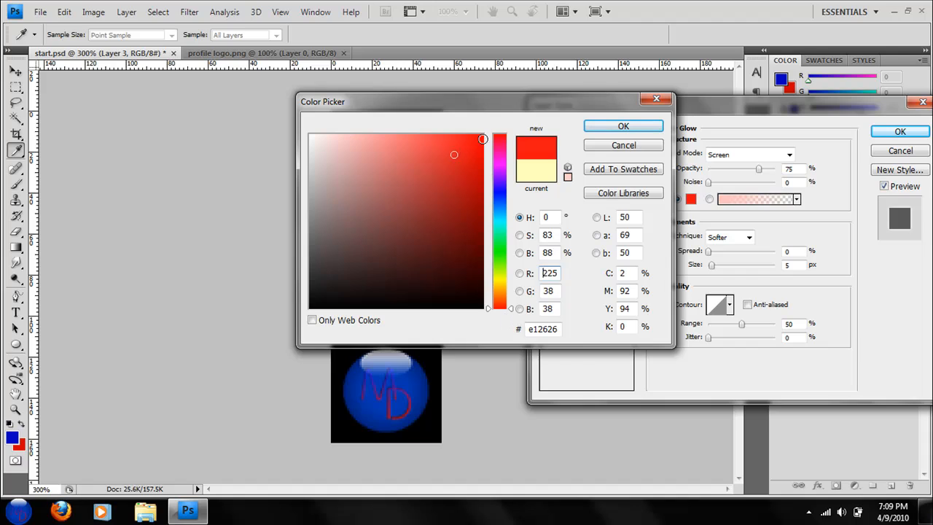
left_click(623, 125)
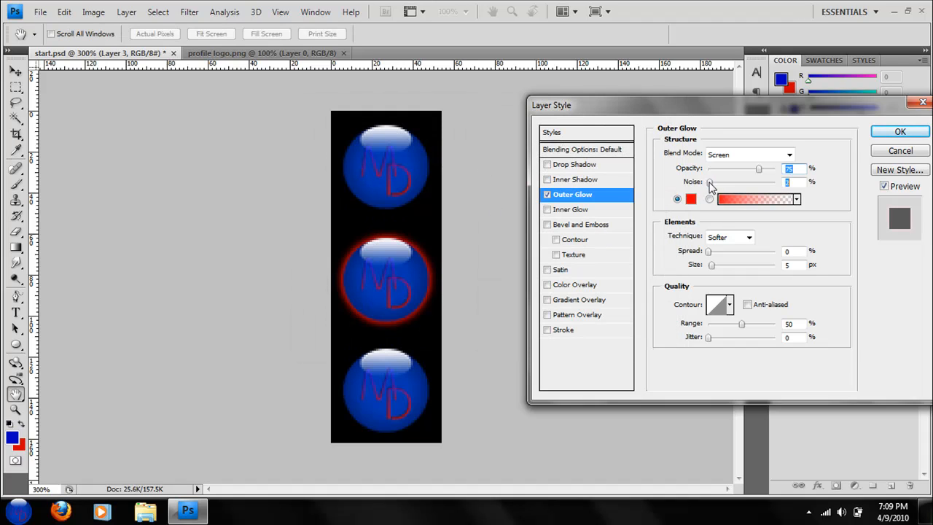
left_click_drag(709, 250, 718, 251)
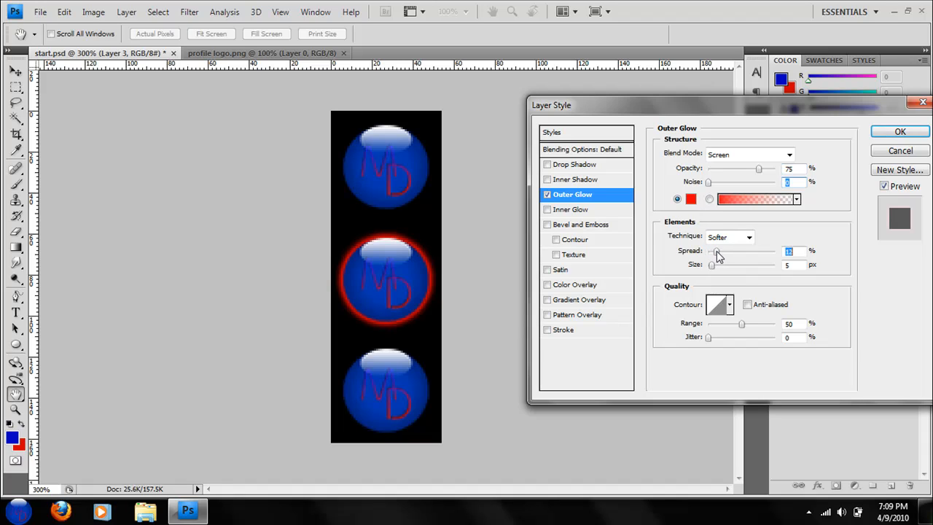
left_click_drag(712, 264, 717, 264)
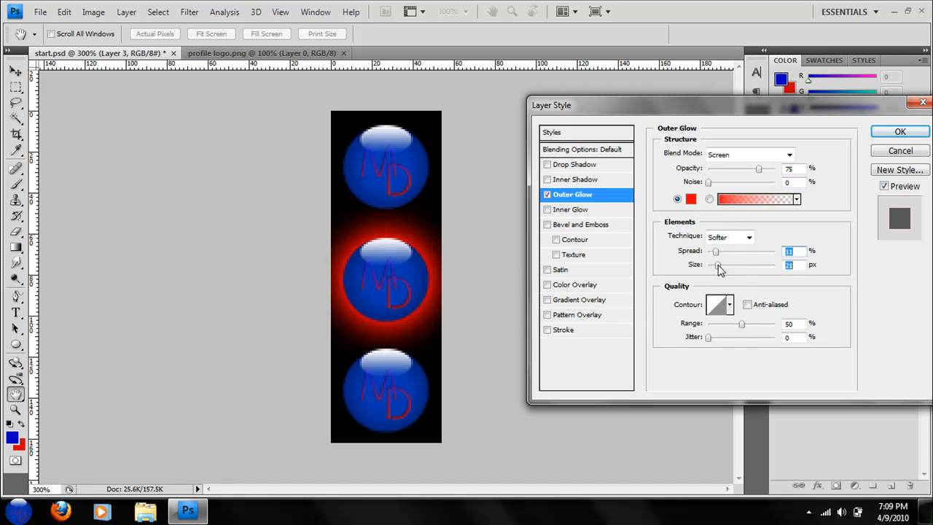
left_click(901, 131)
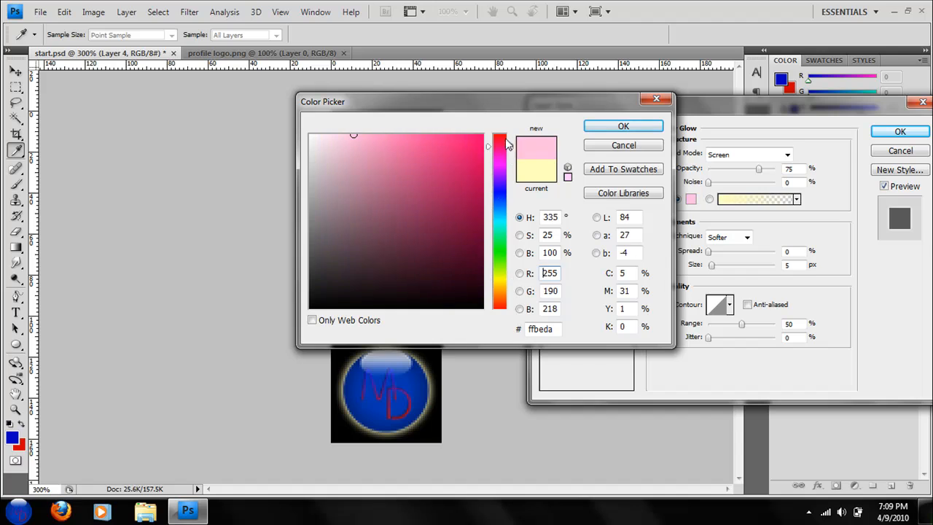
Give the bottom orb a red Outer Glow with wider Spread and larger Size
left_click(499, 137)
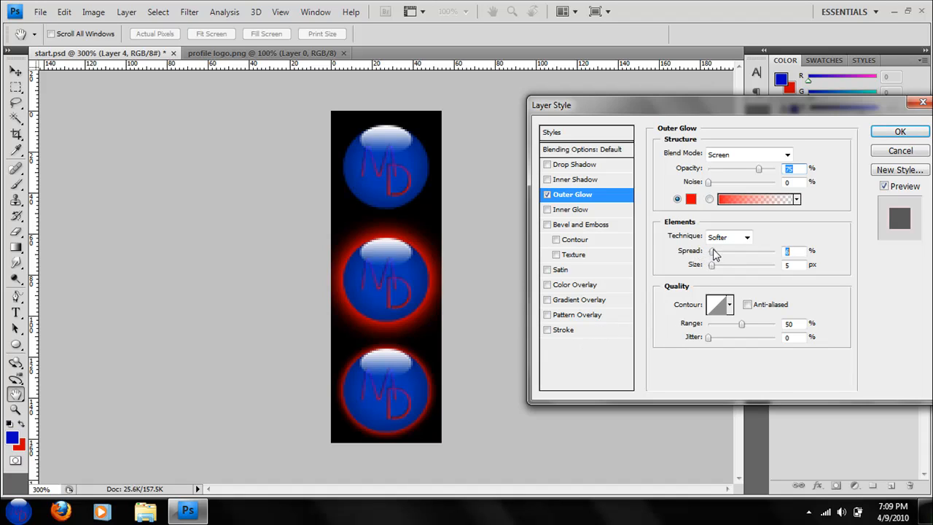
left_click_drag(710, 251, 722, 251)
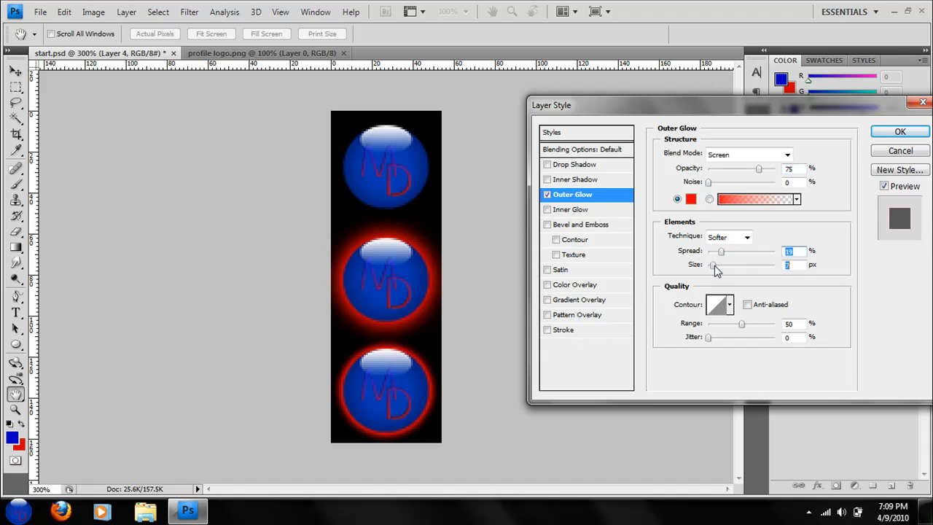
left_click_drag(714, 264, 737, 265)
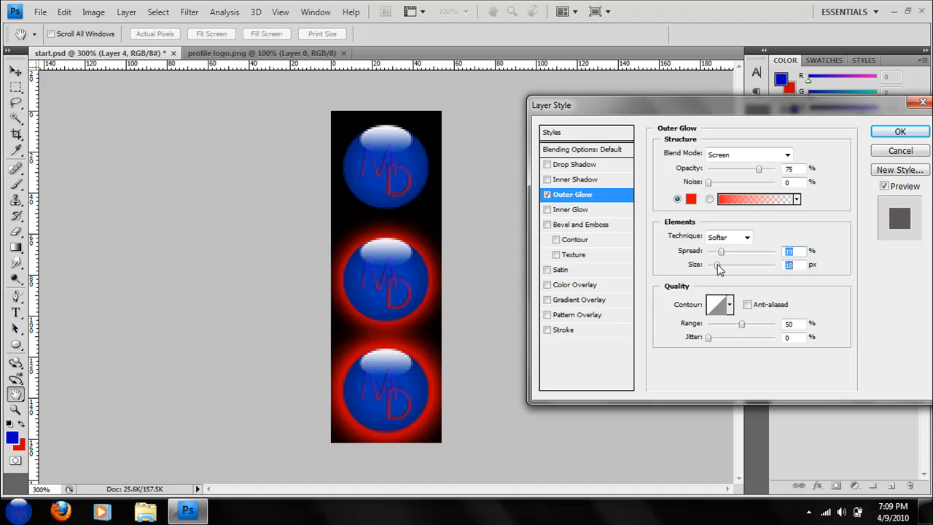
left_click(900, 131)
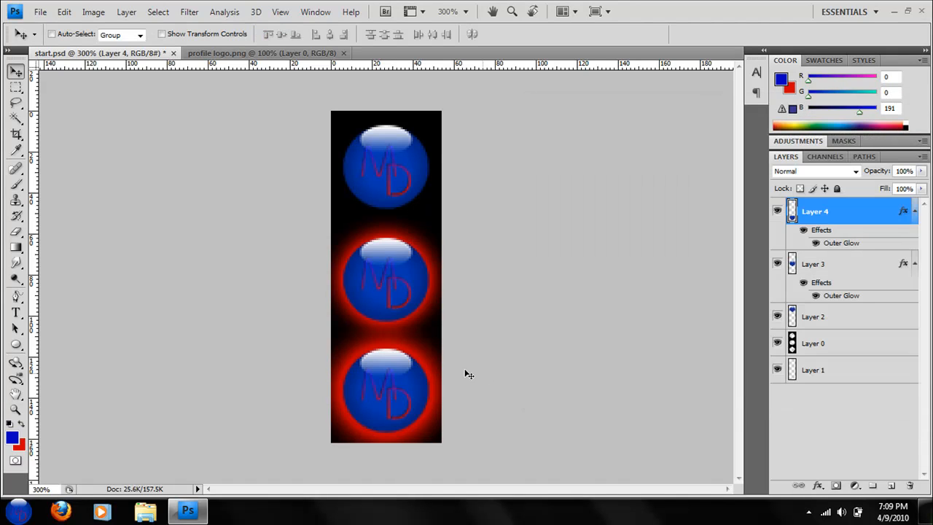
left_click(39, 11)
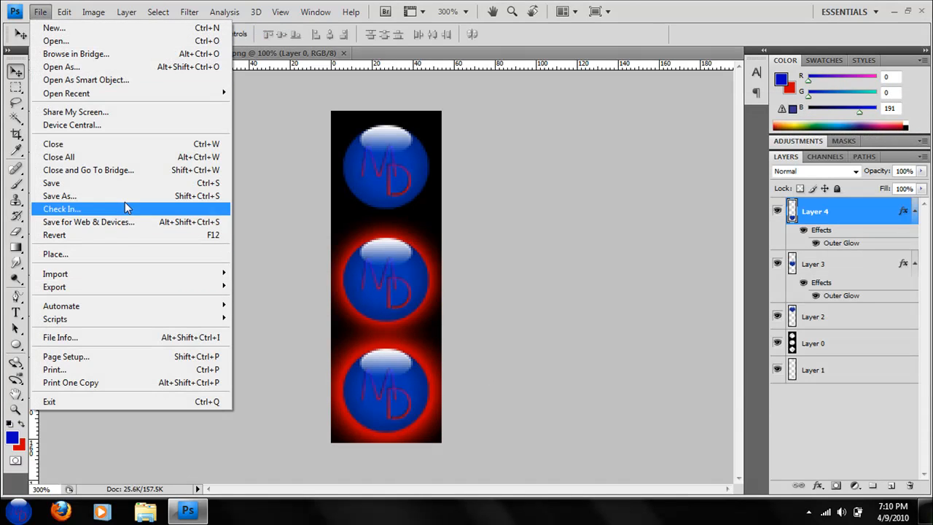
Save the strip to the desktop as 32-bit bitmap start.bmp, then close Photoshop
left_click(59, 195)
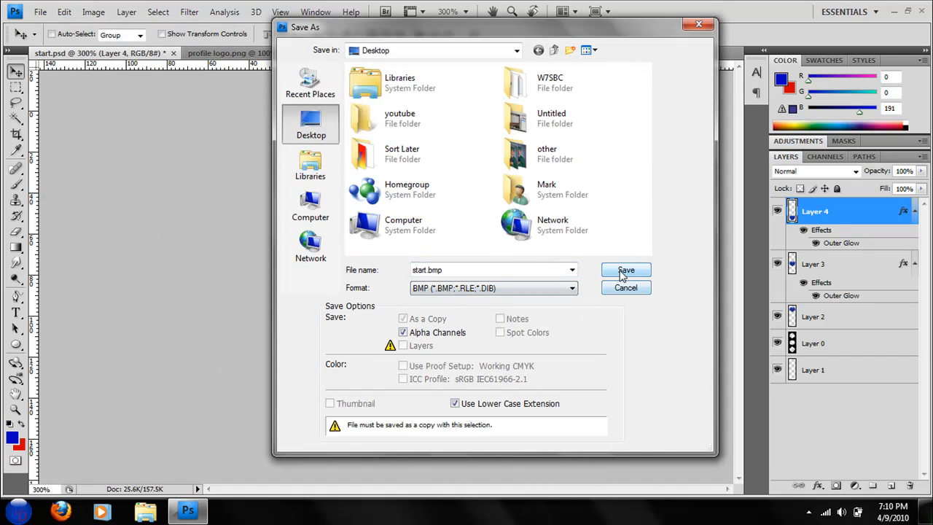
left_click(625, 271)
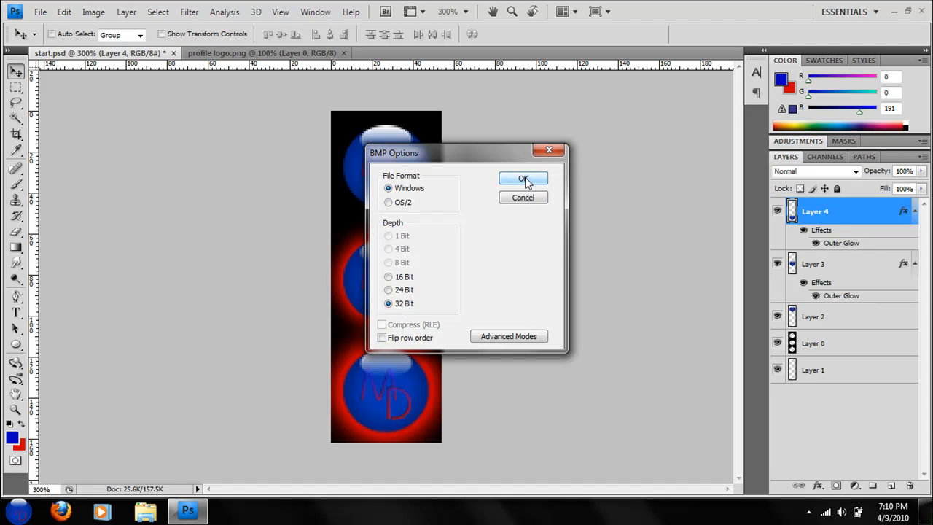
left_click(523, 180)
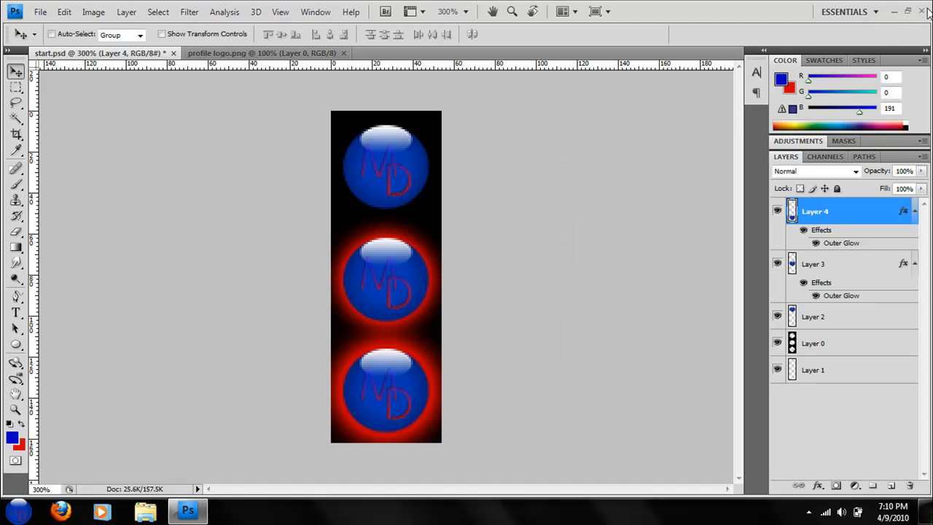
left_click(894, 12)
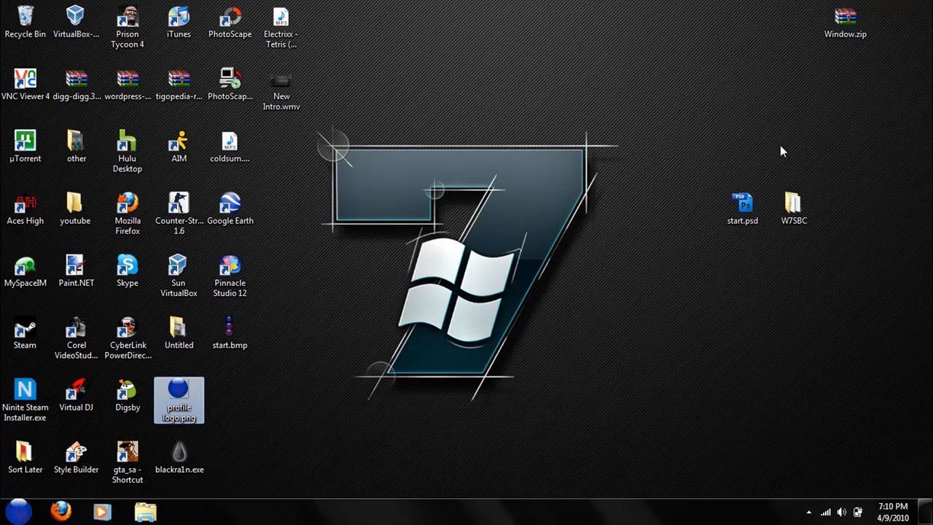
Open the W7SBC folder and run Windows 7 Start Button Changer v 2.0.exe
left_click(229, 332)
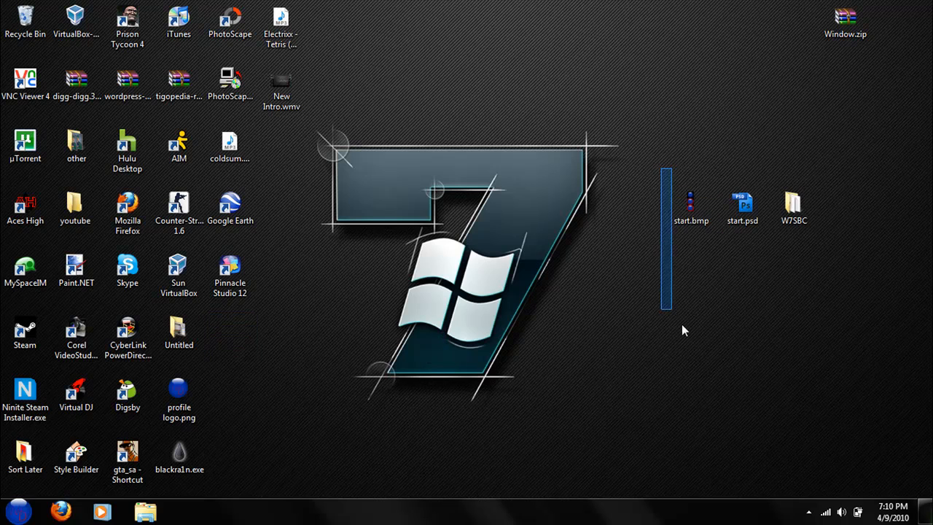
left_click(691, 207)
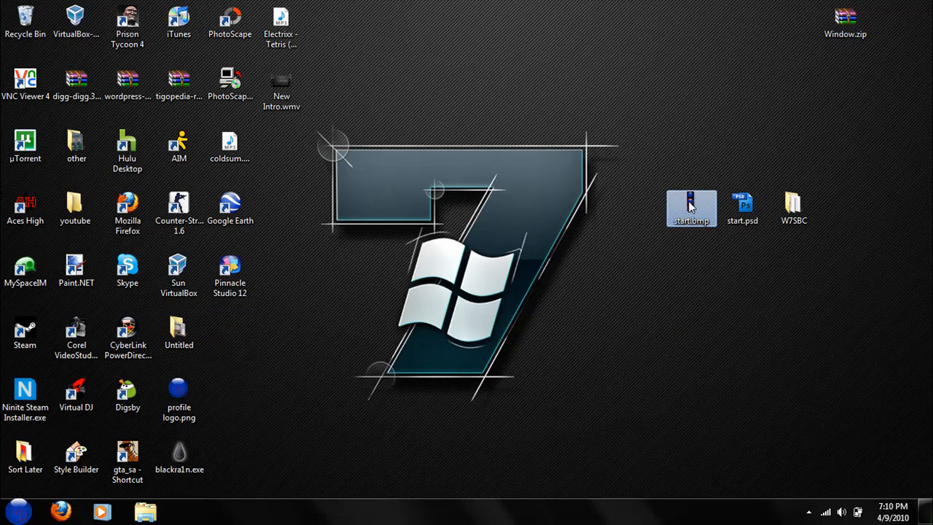
mouse_move(794, 219)
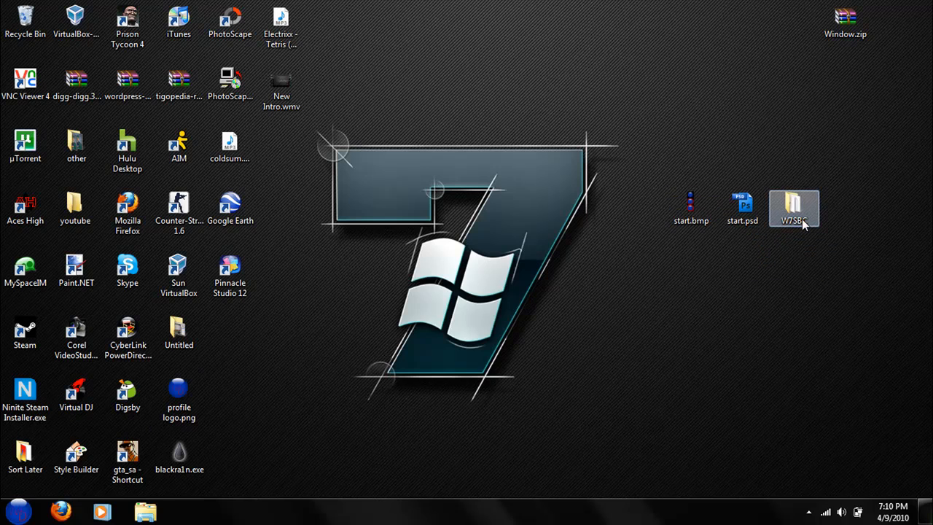
double_click(794, 208)
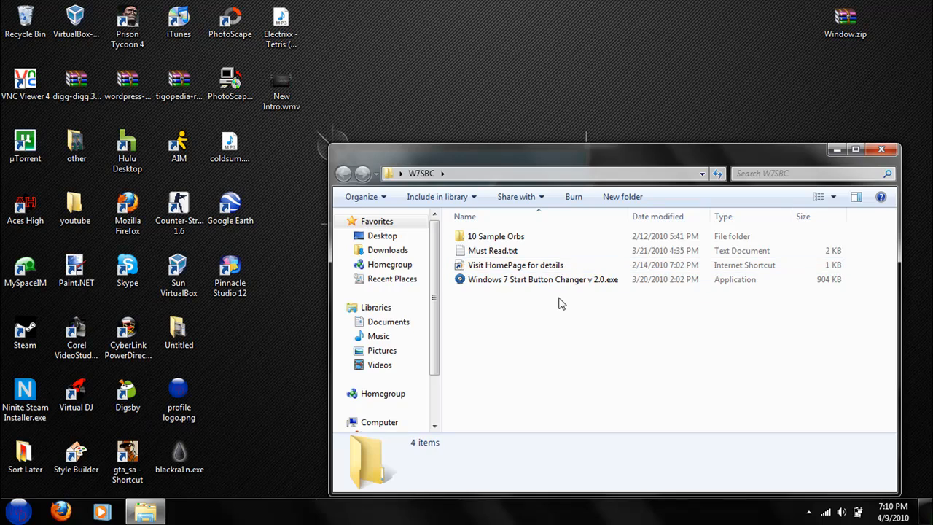
mouse_move(561, 281)
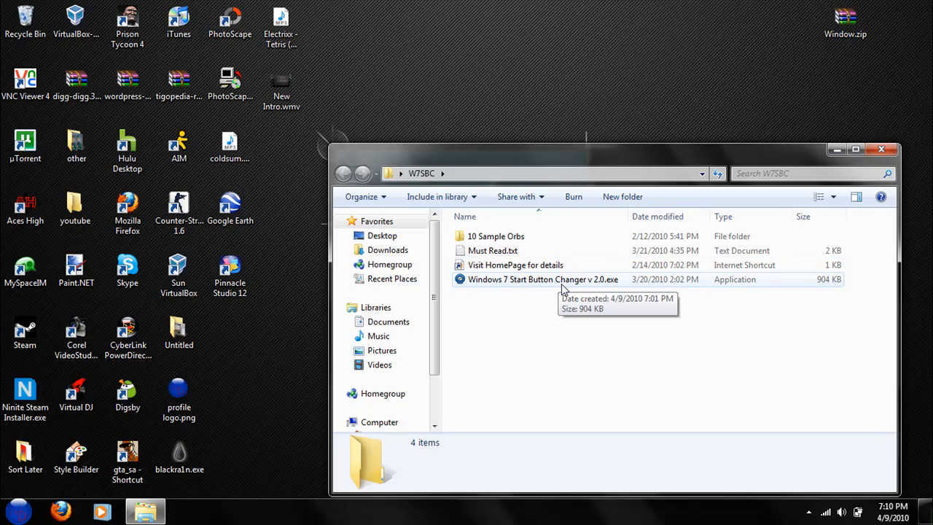
left_click(543, 279)
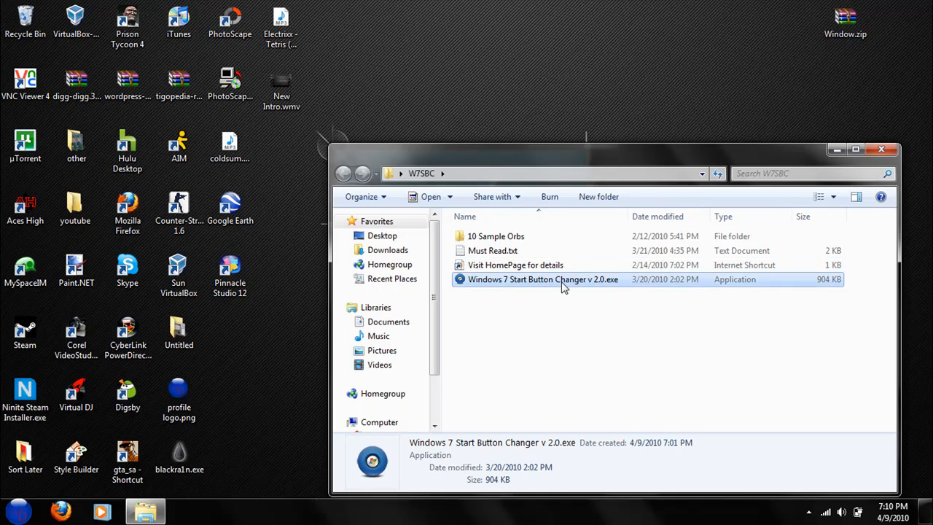
double_click(544, 279)
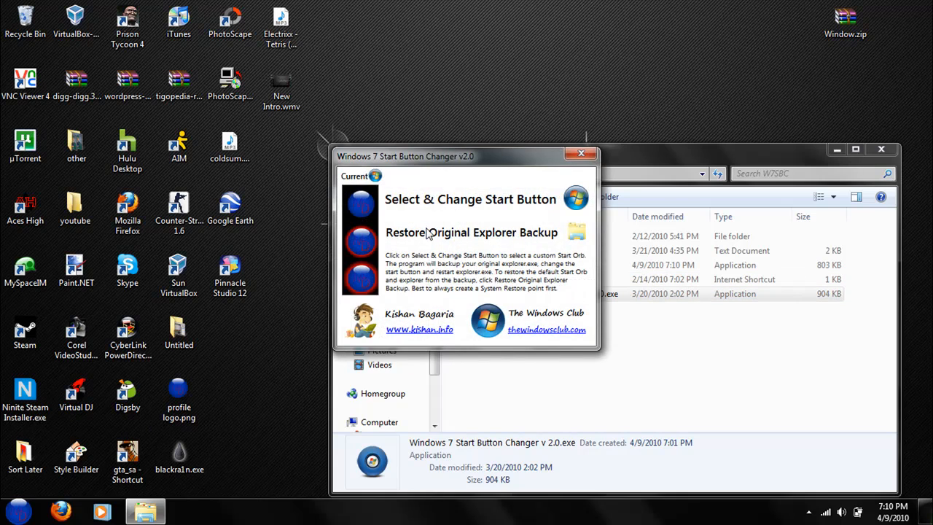
mouse_move(421, 218)
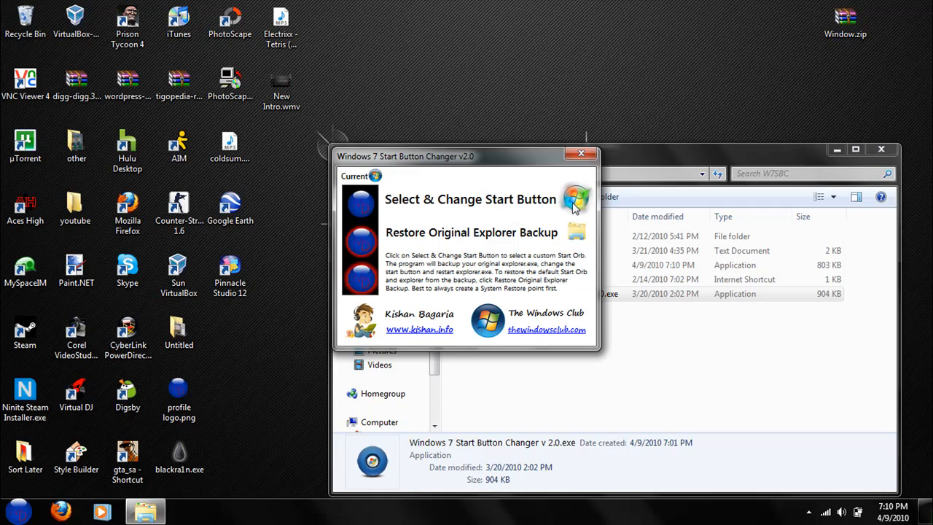
Set start.bmp from the Desktop as the custom start button orb
left_click(470, 199)
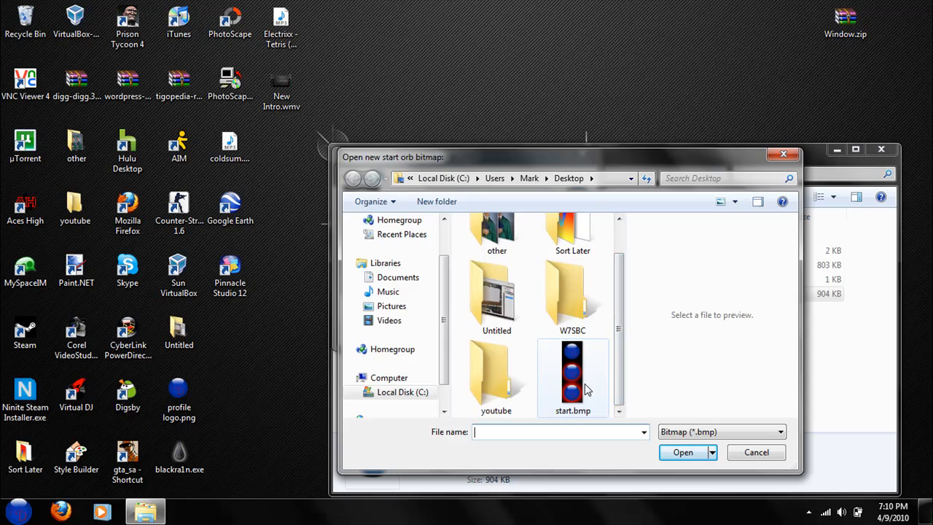
mouse_move(573, 372)
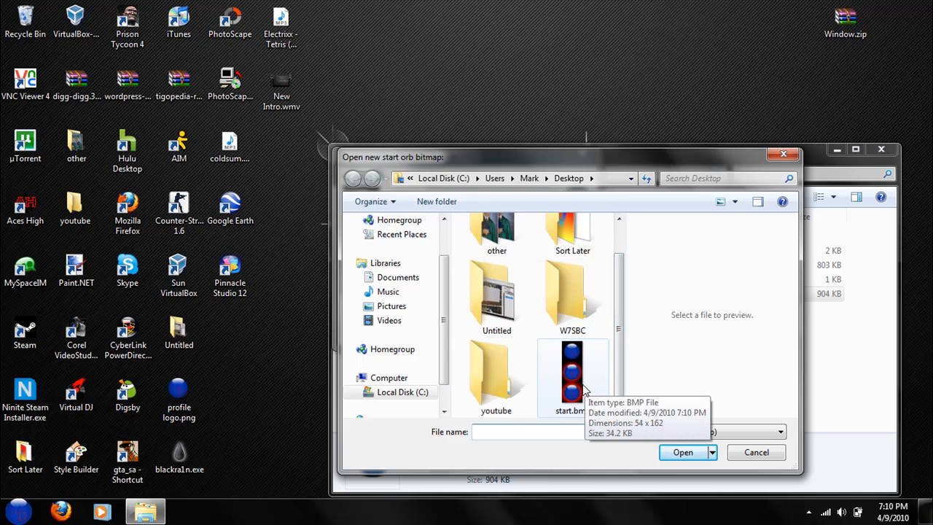
left_click(573, 375)
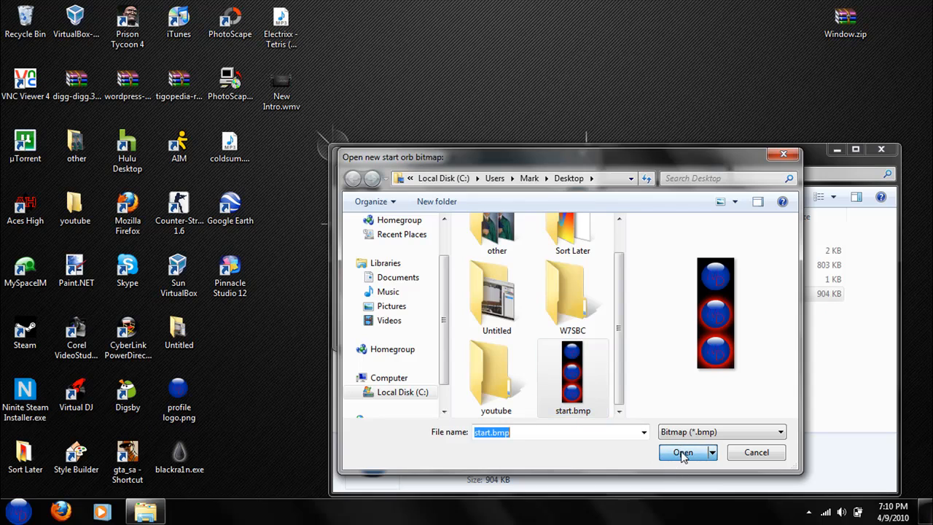
left_click(683, 452)
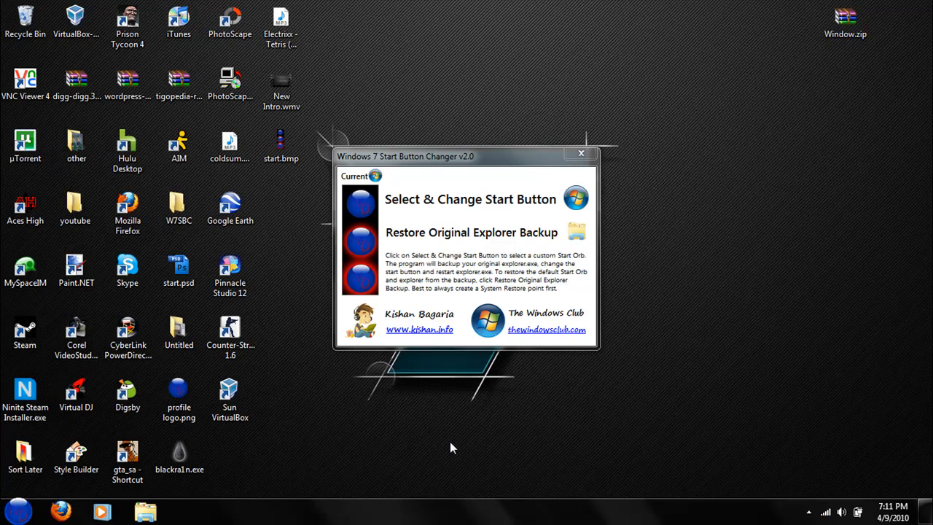
mouse_move(540, 232)
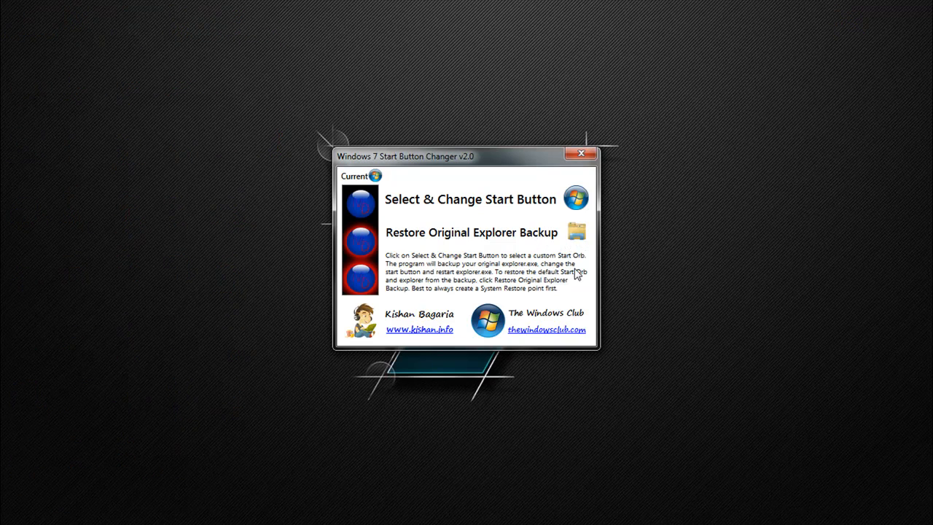
Restore the original Explorer backup, confirm with OK, and close Start Button Changer
left_click(471, 232)
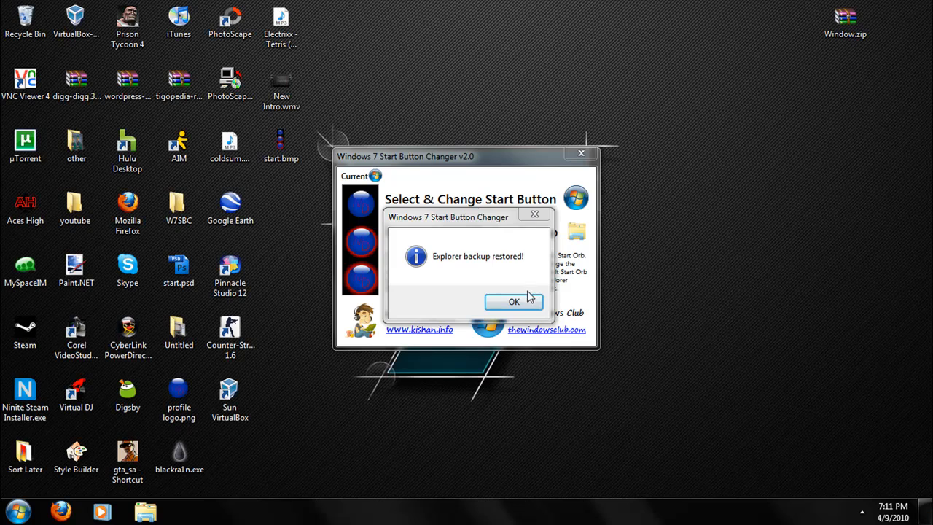
left_click(514, 301)
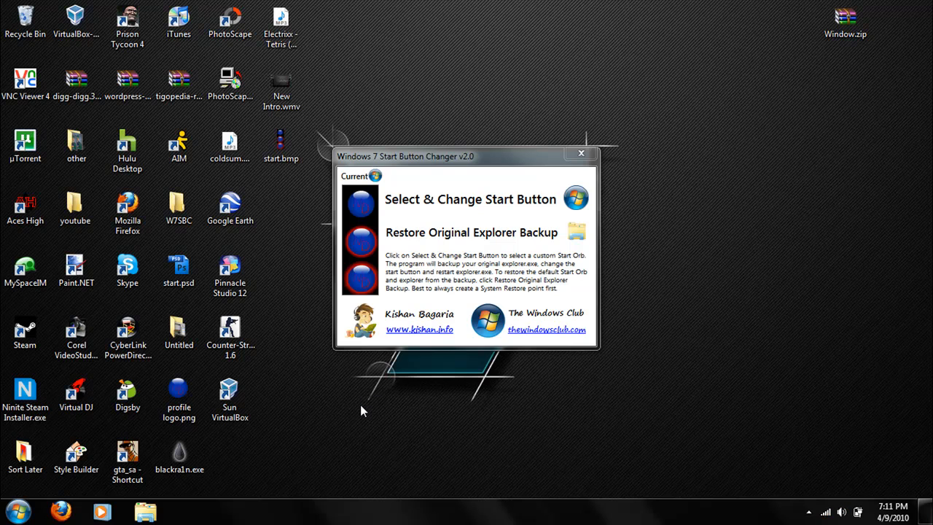
mouse_move(581, 156)
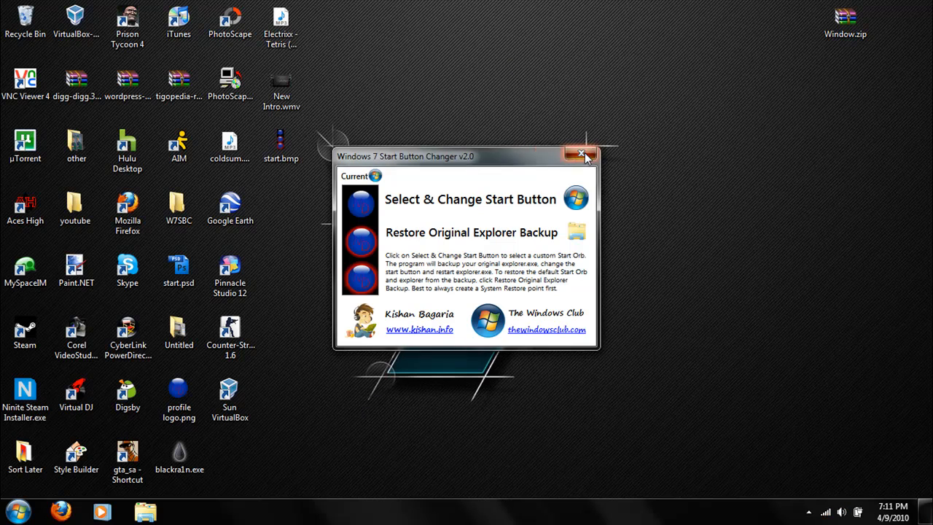
left_click(581, 155)
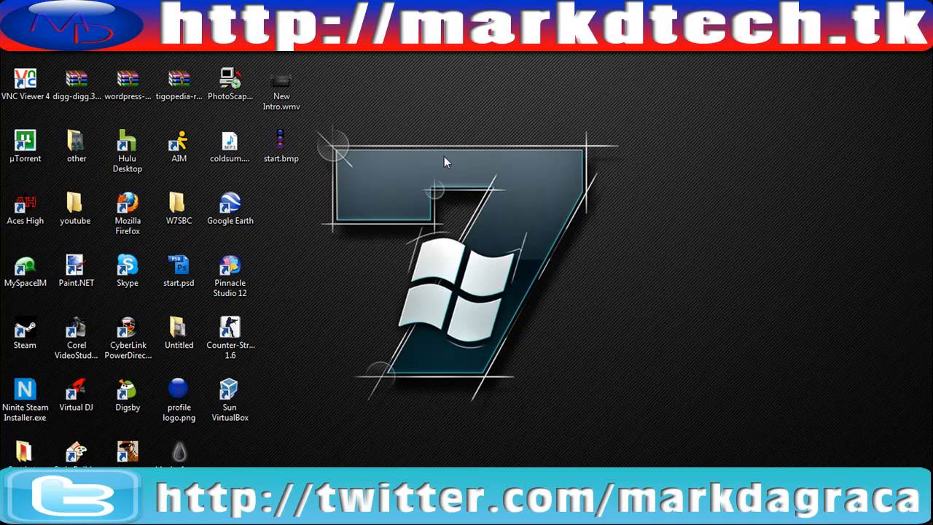
mouse_move(506, 376)
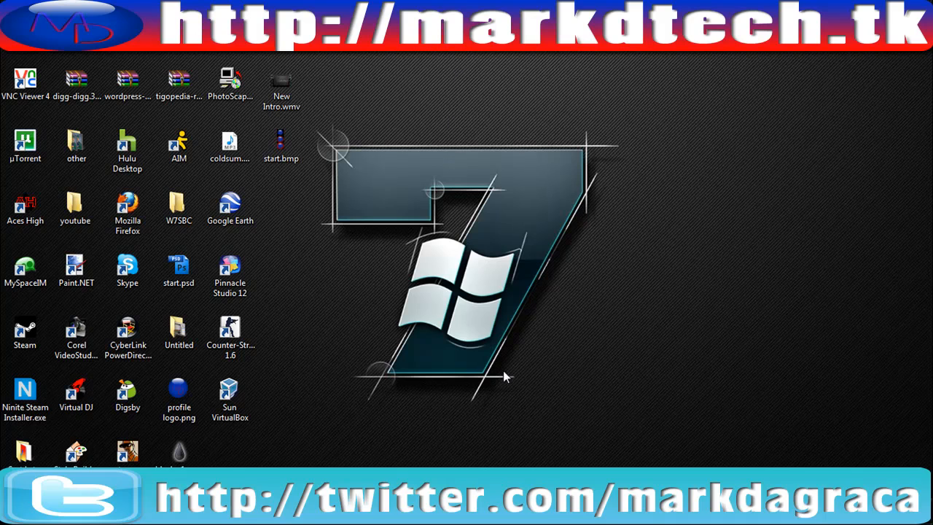
mouse_move(458, 280)
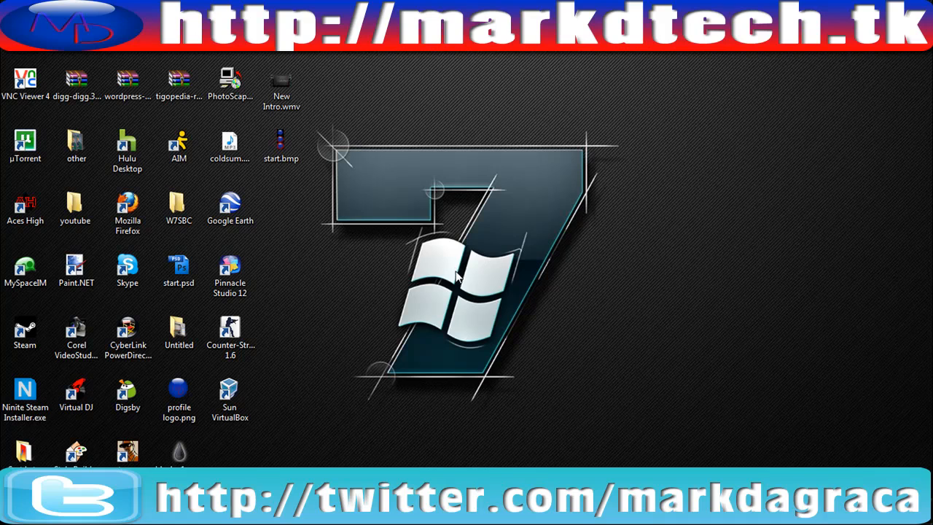
mouse_move(457, 276)
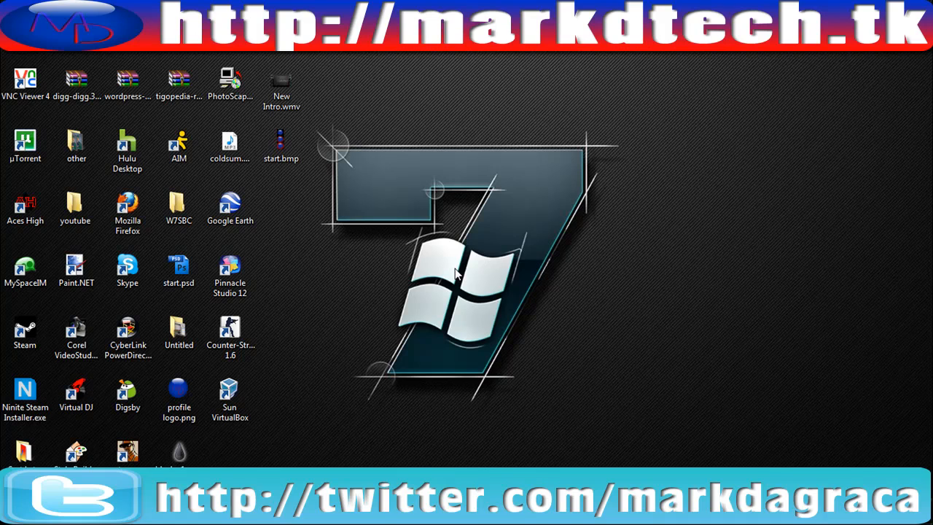